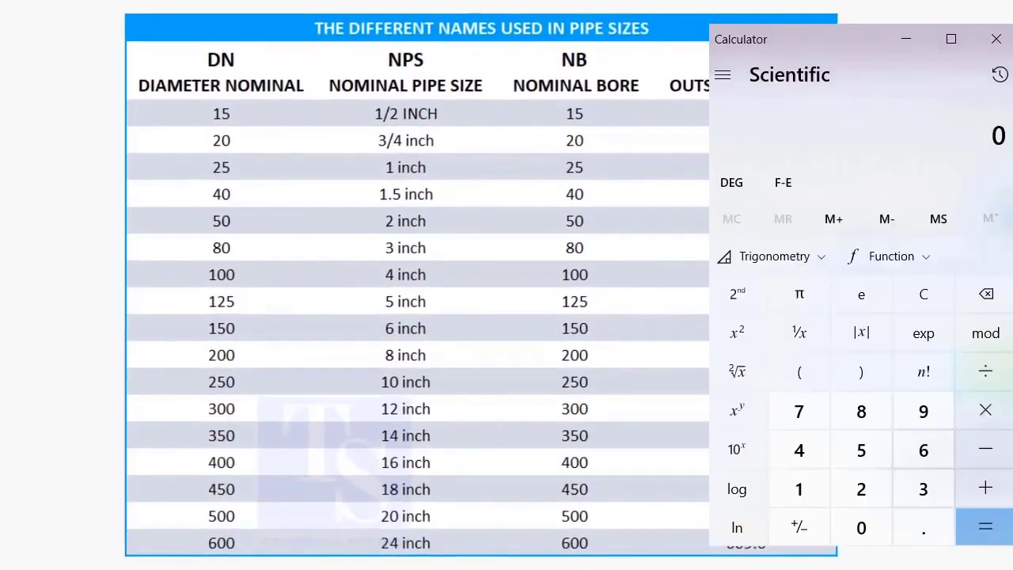
# - Enter 12 × 25.4 on the keypad and evaluate it to convert 12 inches to millimetres
pyautogui.click(798, 488)
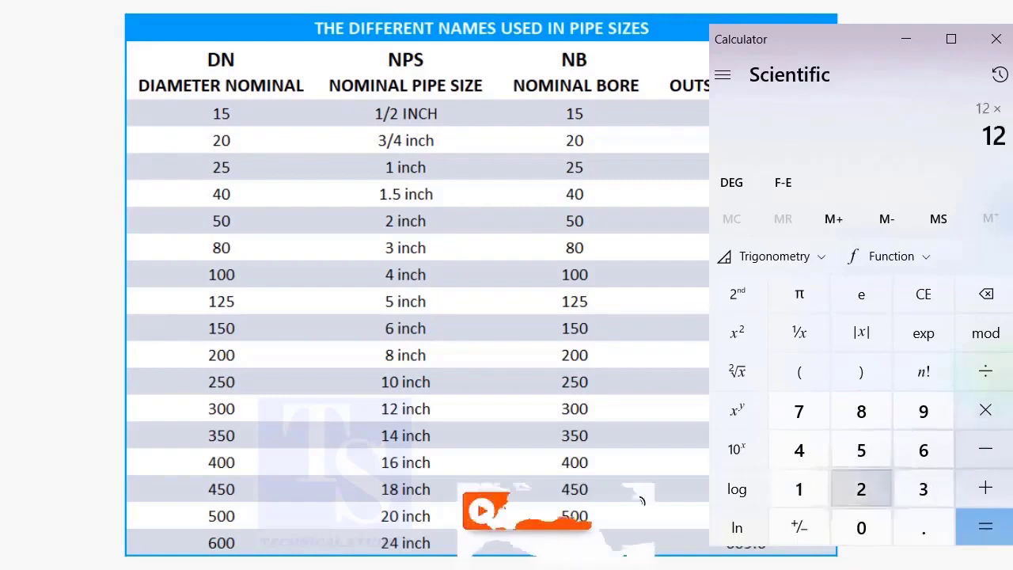
pyautogui.click(862, 449)
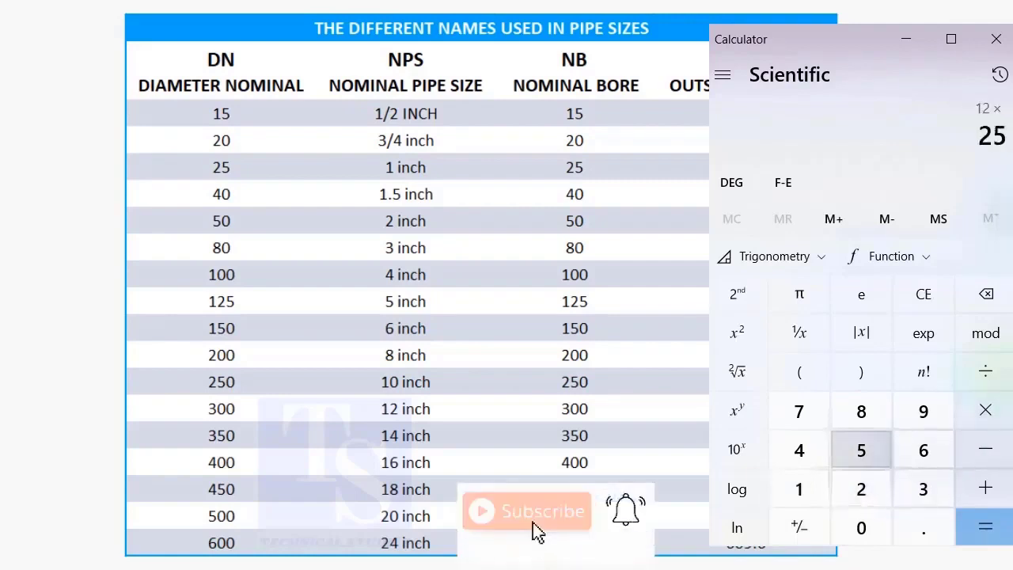
pyautogui.click(923, 526)
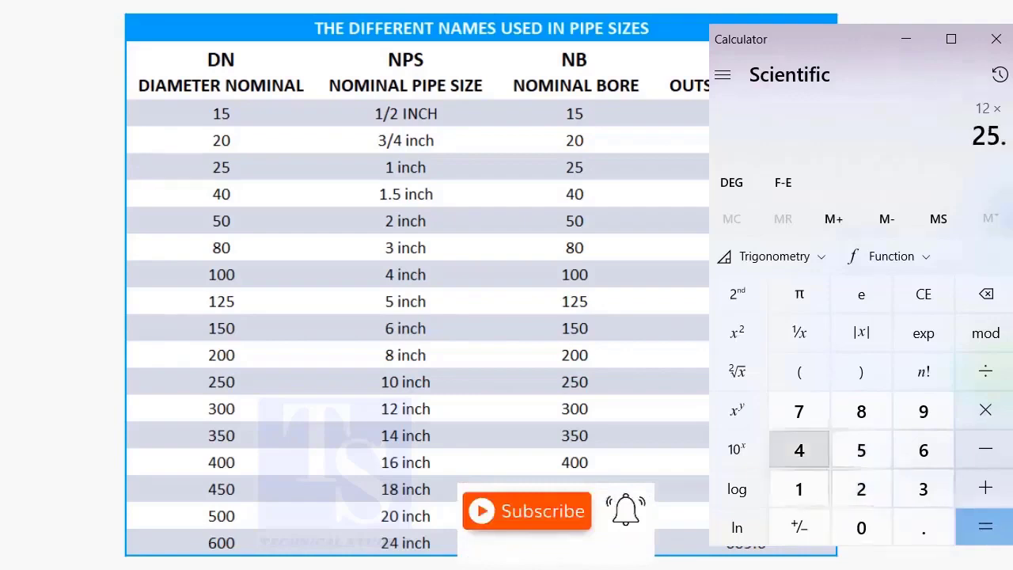
pyautogui.click(798, 450)
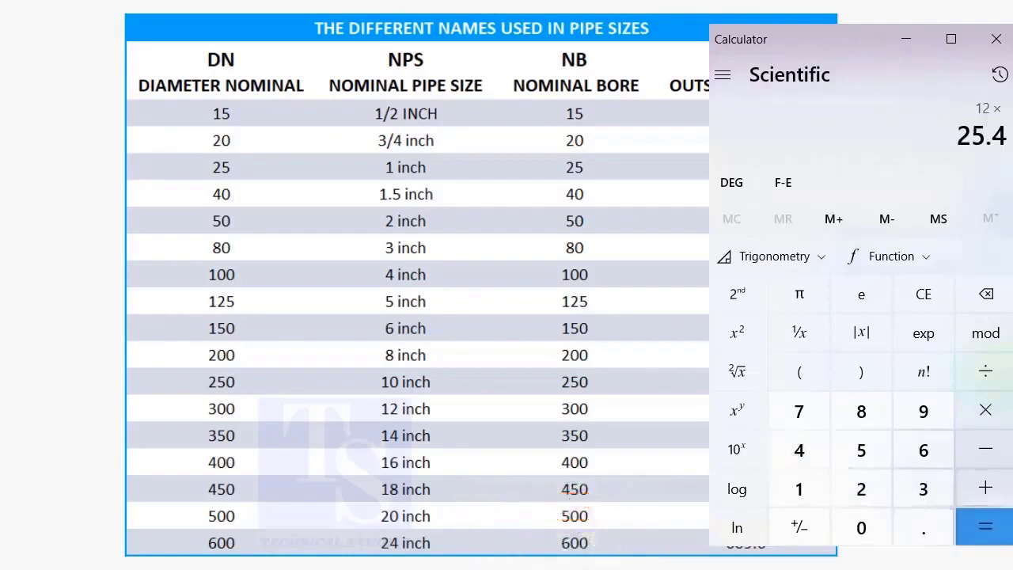
pyautogui.click(984, 526)
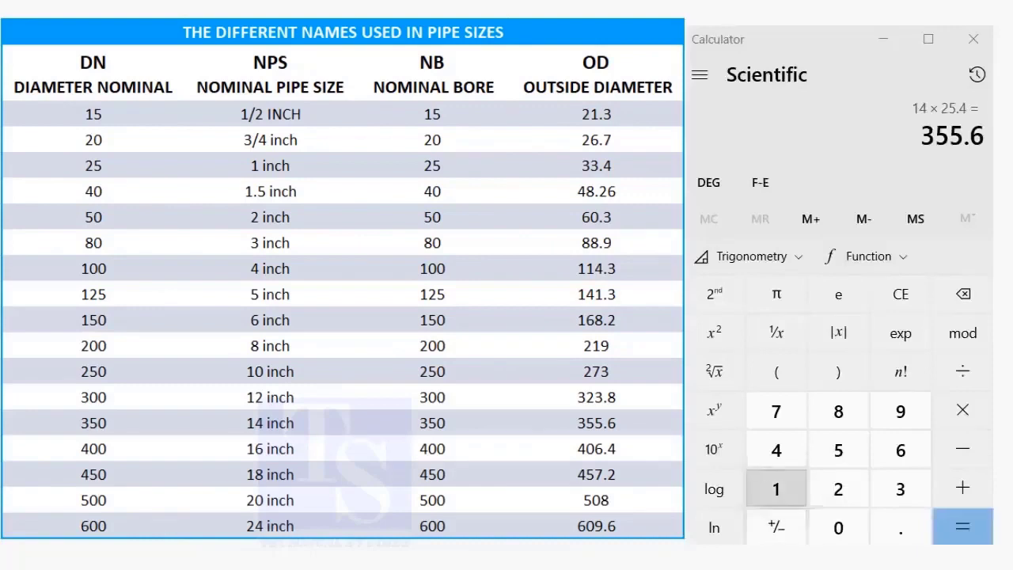
# - Compute 14 × 25.4 = 355.6, the 14-inch pipe's outside diameter in mm
pyautogui.click(963, 409)
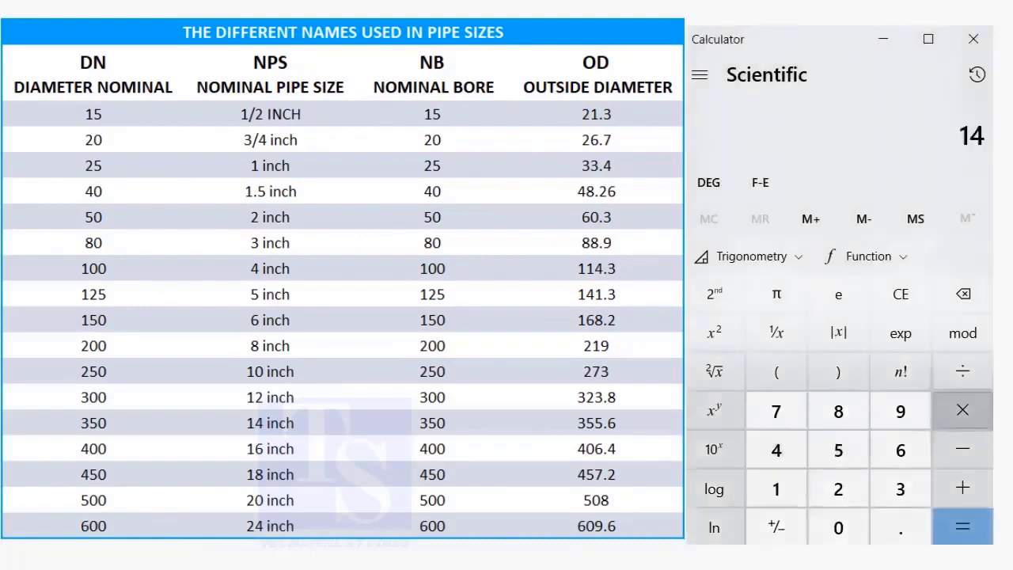
pyautogui.click(839, 450)
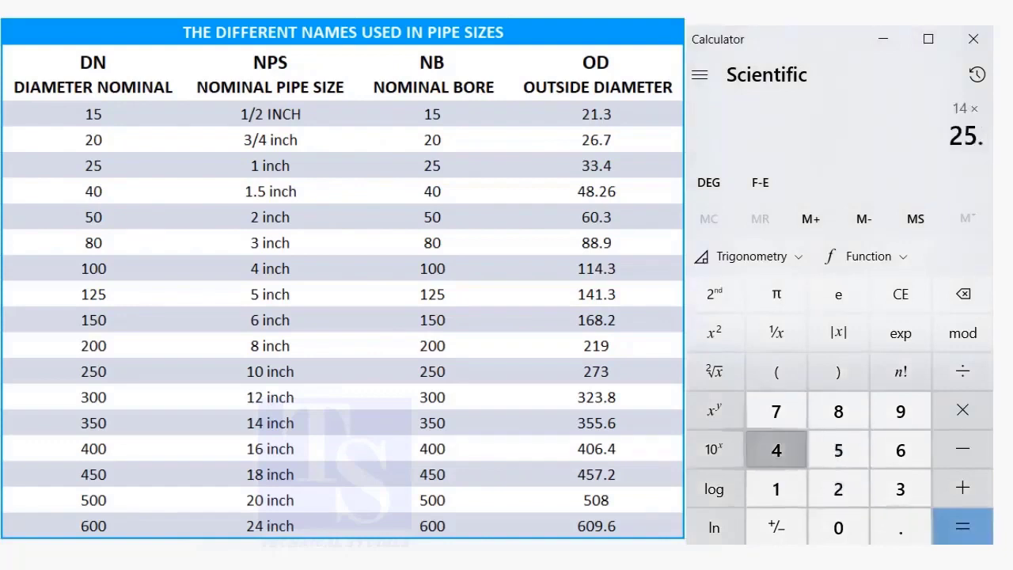
pyautogui.click(963, 526)
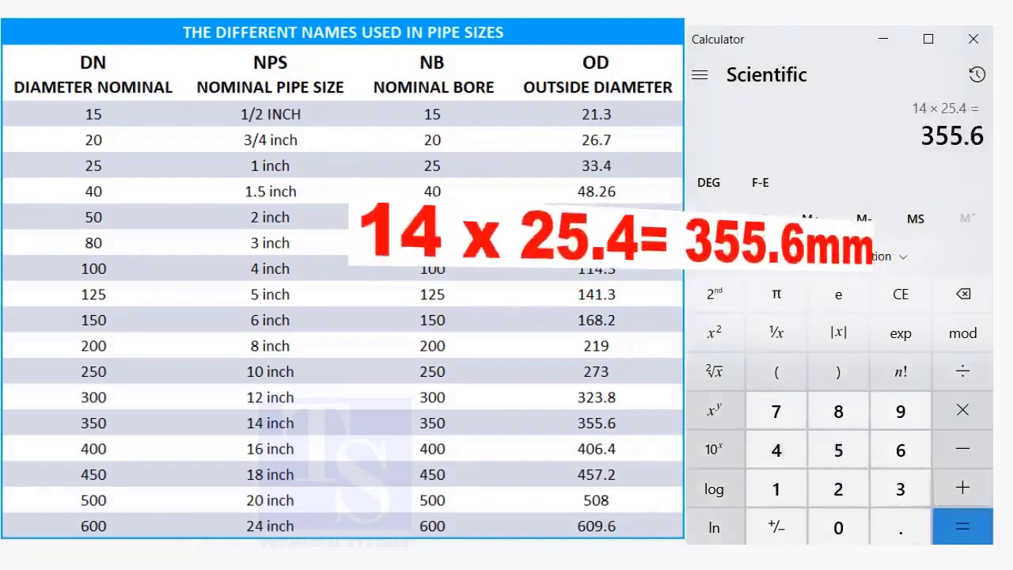